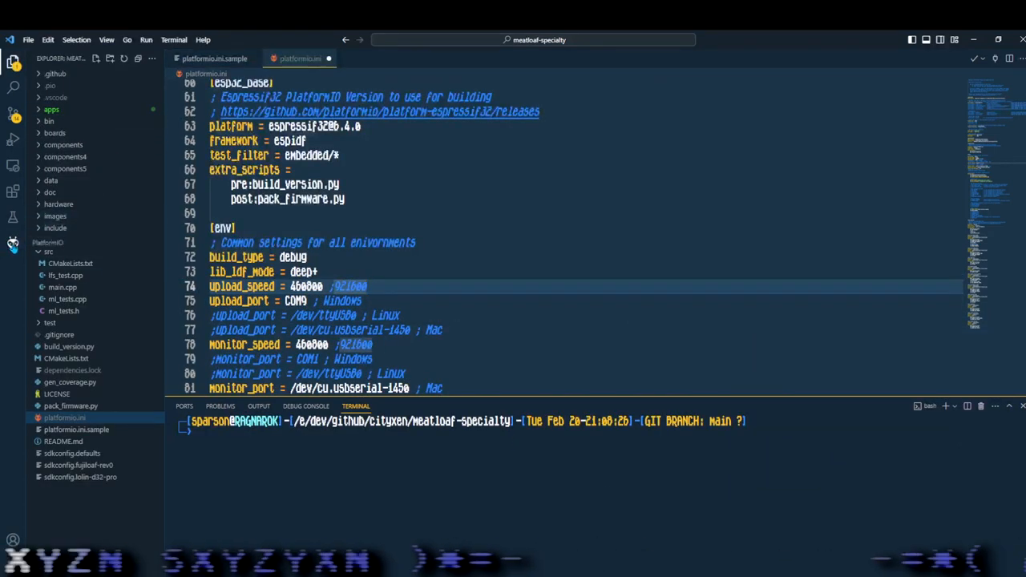
# Show the lolin-d32-pro PlatformIO tasks, the connected serial devices and the General task group
pyautogui.click(13, 244)
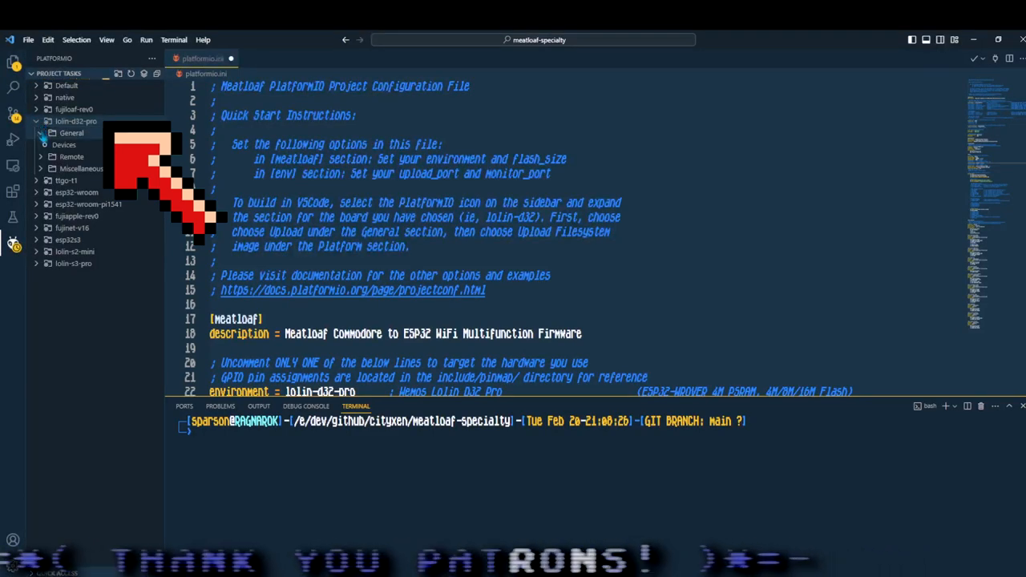
pyautogui.click(64, 145)
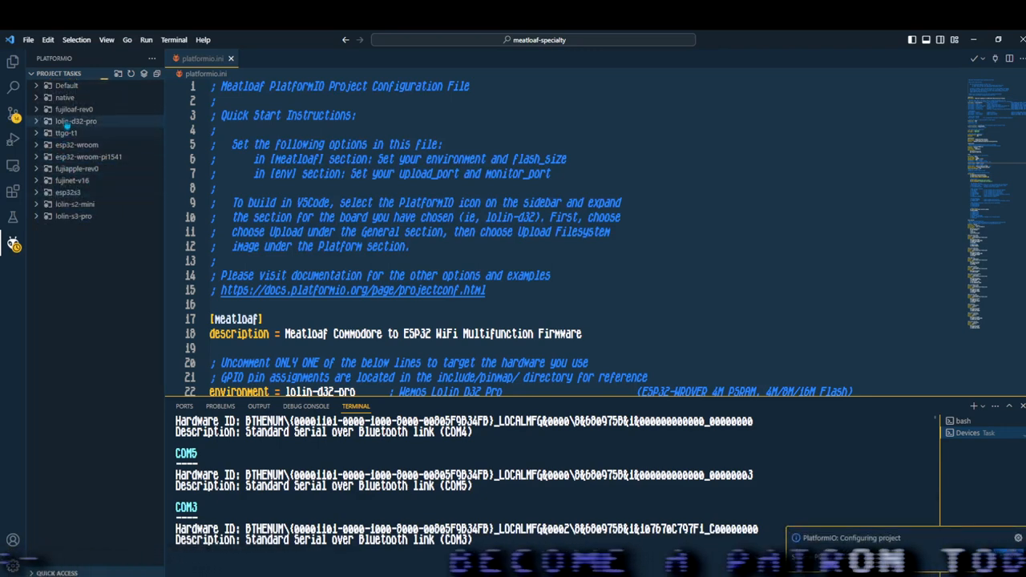
pyautogui.click(75, 120)
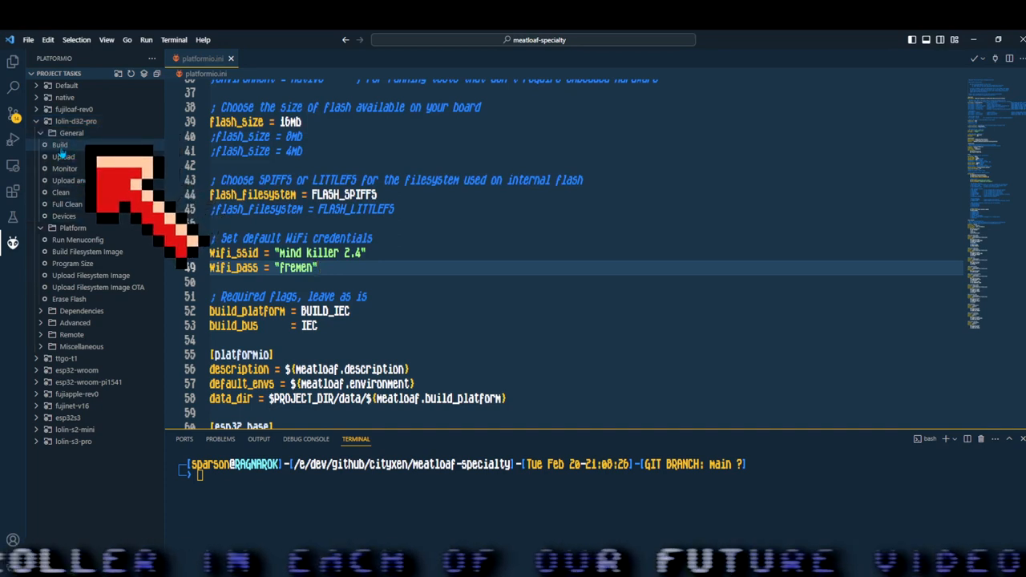
# Build the Meatloaf firmware for lolin-d32-pro until it reports SUCCESS
pyautogui.click(61, 145)
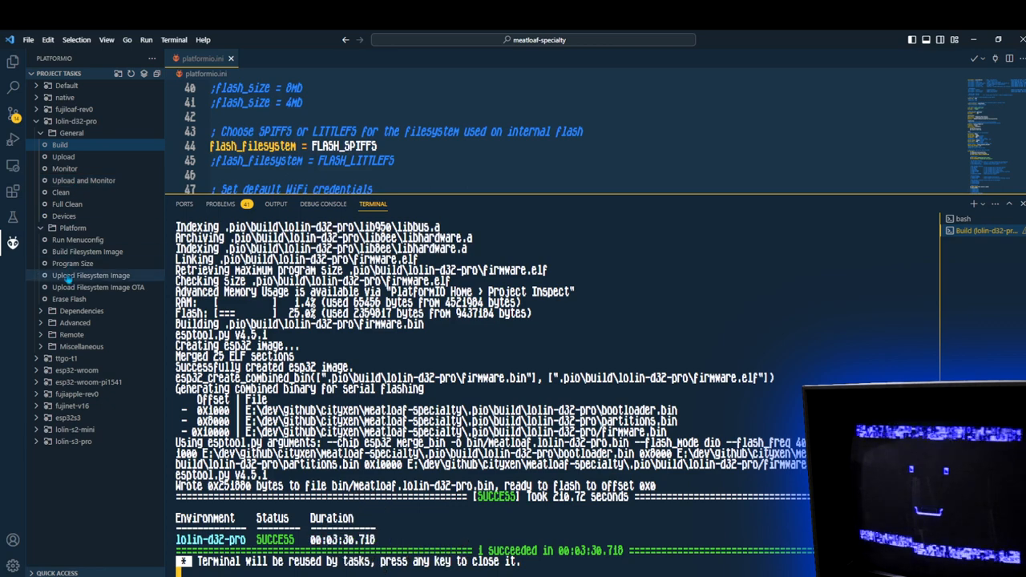
pyautogui.moveTo(90, 287)
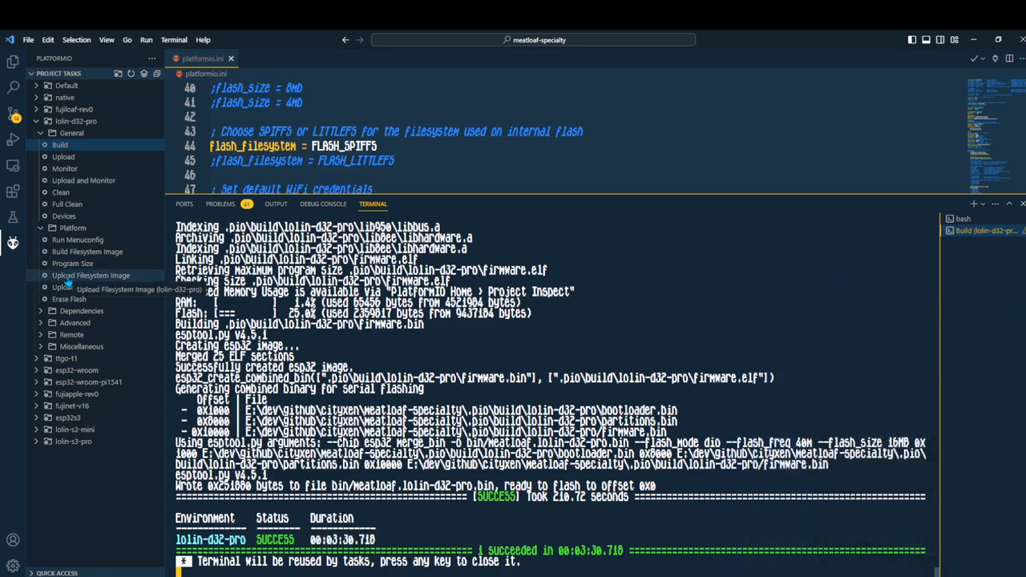
# Upload the filesystem image to the board, then Upload and Monitor the firmware
pyautogui.click(89, 276)
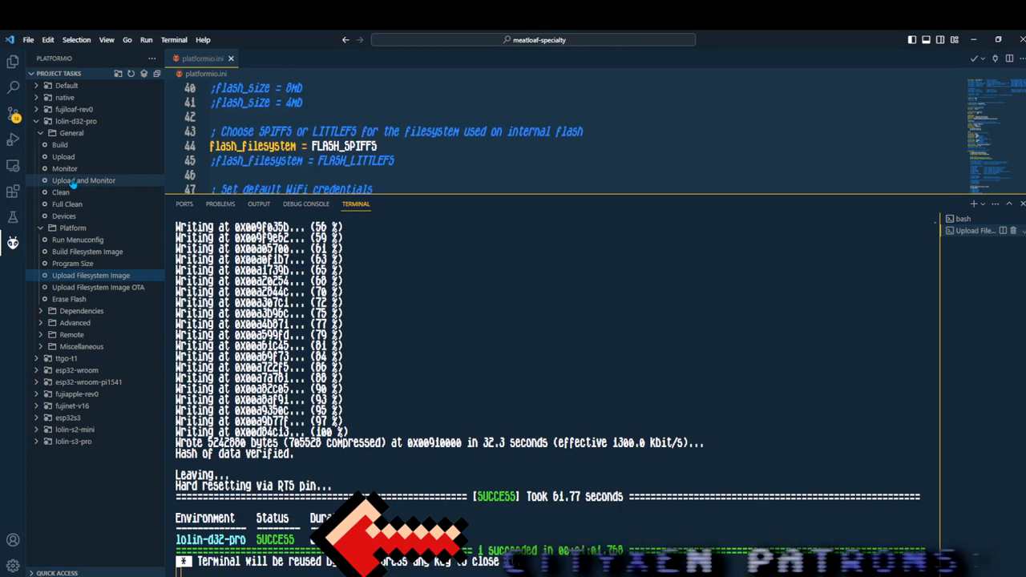
pyautogui.click(84, 180)
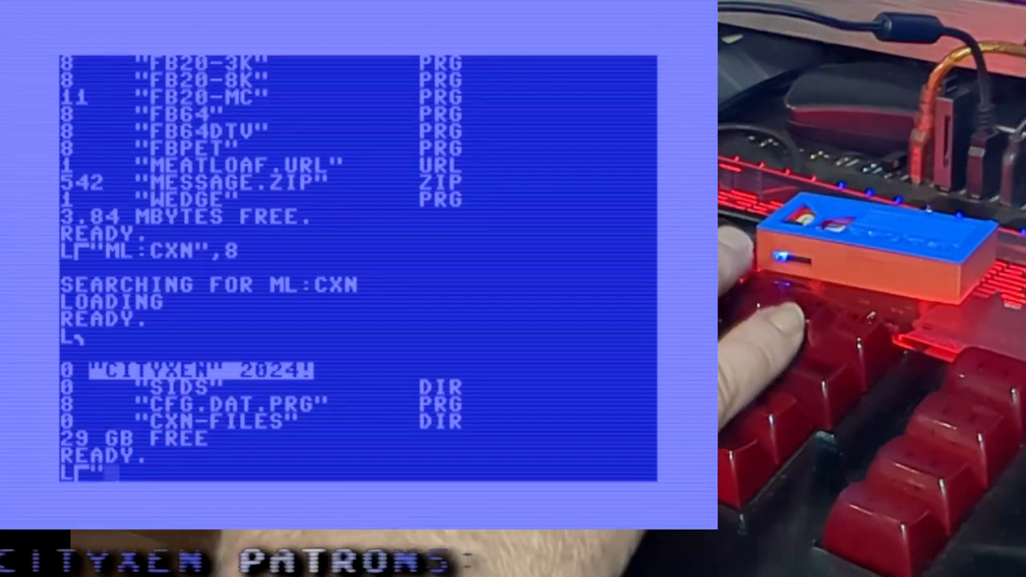
# Begin a LOAD for the CXN-FILES folder on device 8
pyautogui.write('CXB-')
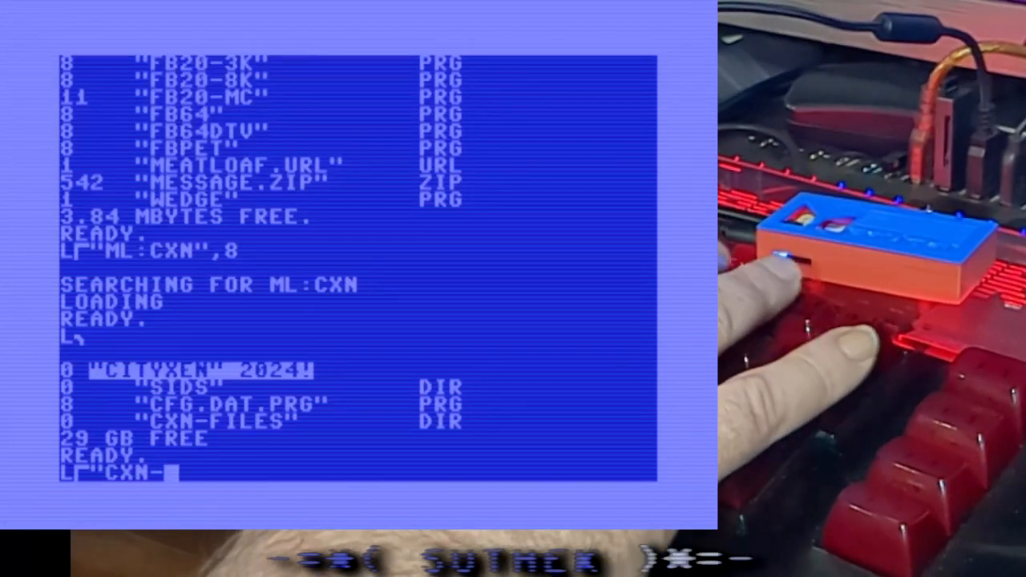
pyautogui.write('FILES')
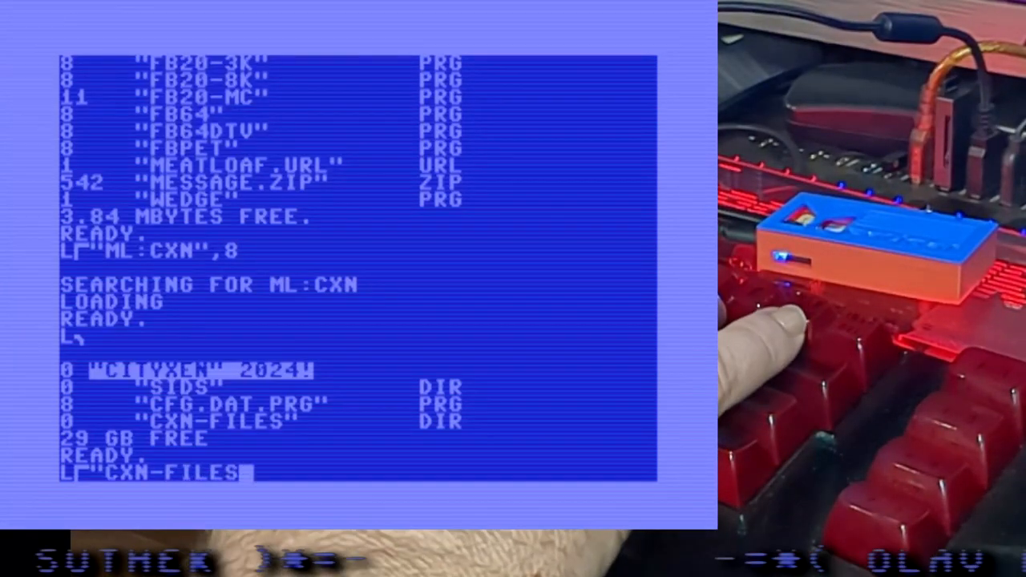
pyautogui.write(',')
pyautogui.write('L┌"HTTP://TECH.CU')
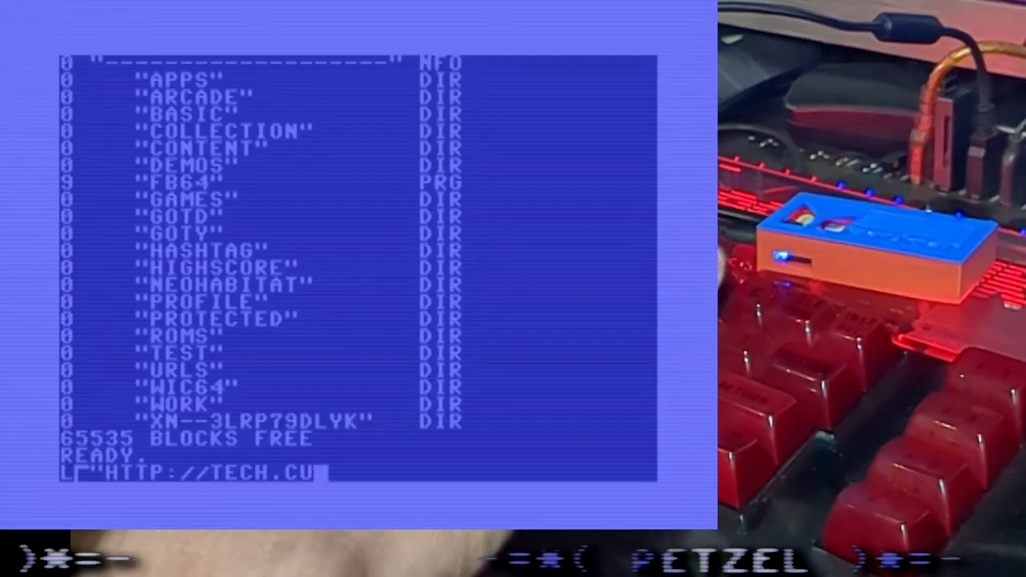
pyautogui.write('ITYXEN.NET/M')
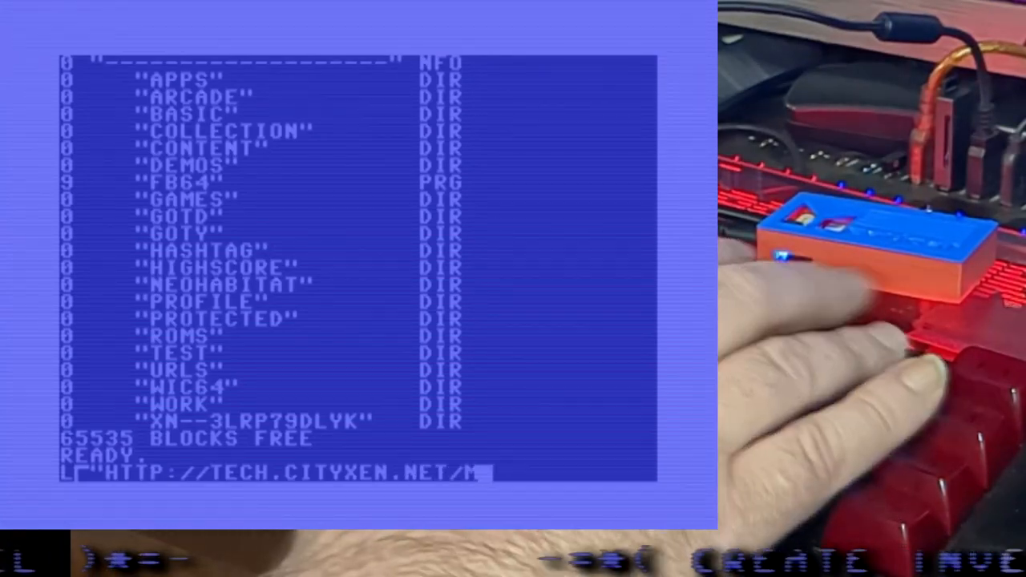
pyautogui.write('64",8')
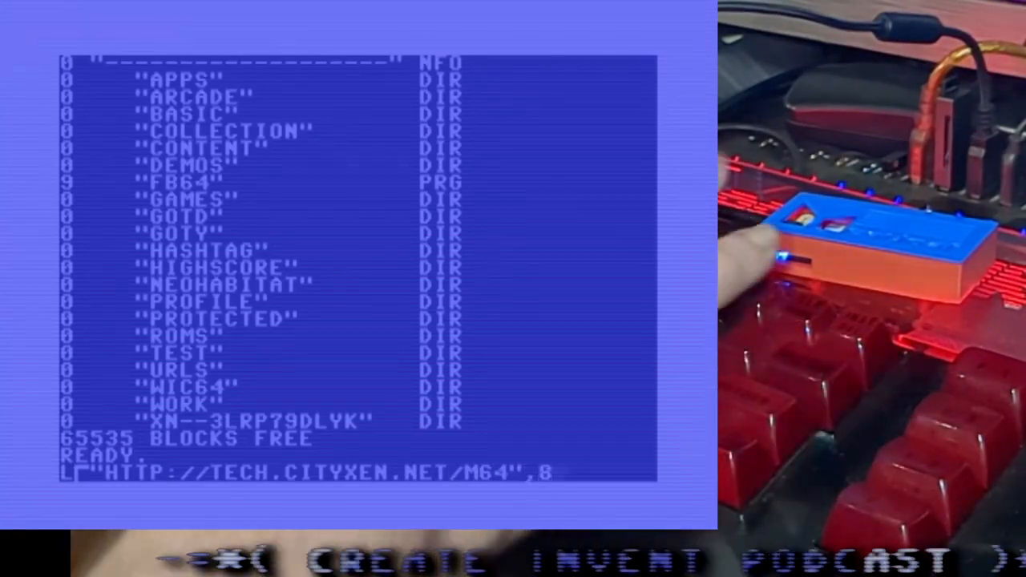
pyautogui.press('Return')
pyautogui.write('L┌"CXN-256.PRG')
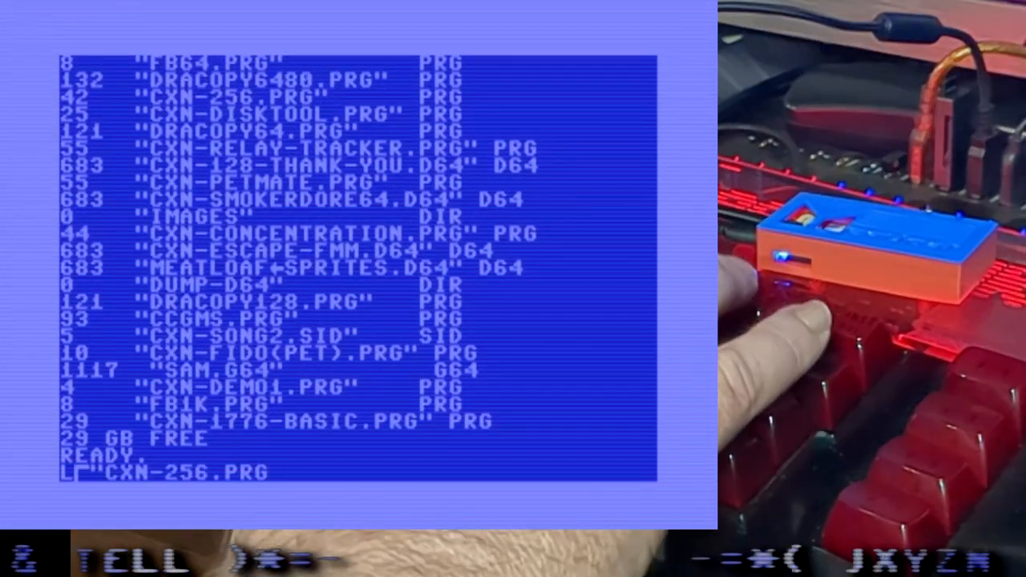
pyautogui.write('",8,')
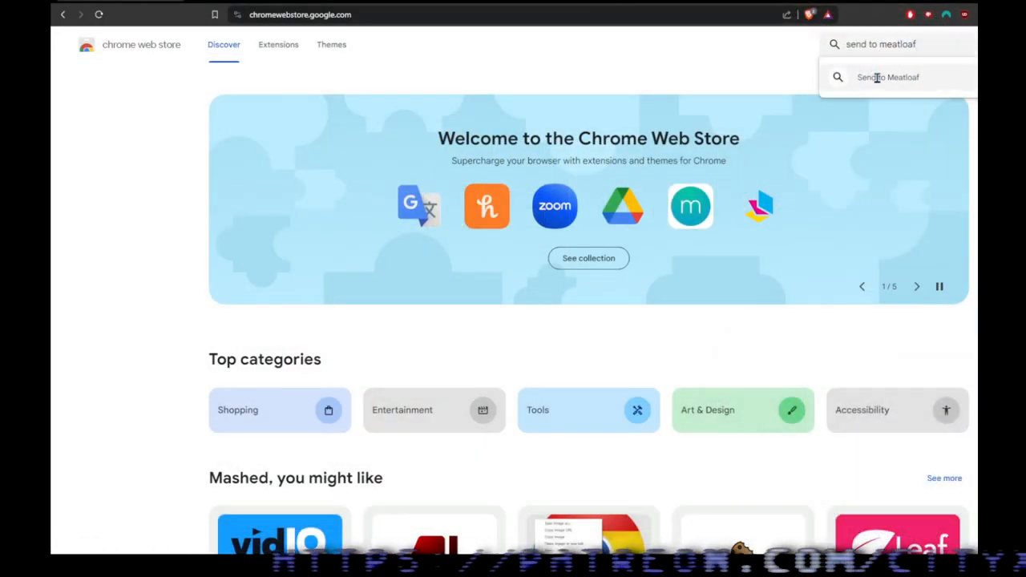
# Add the Send to Meatloaf extension to Brave from the Chrome Web Store result
pyautogui.click(888, 77)
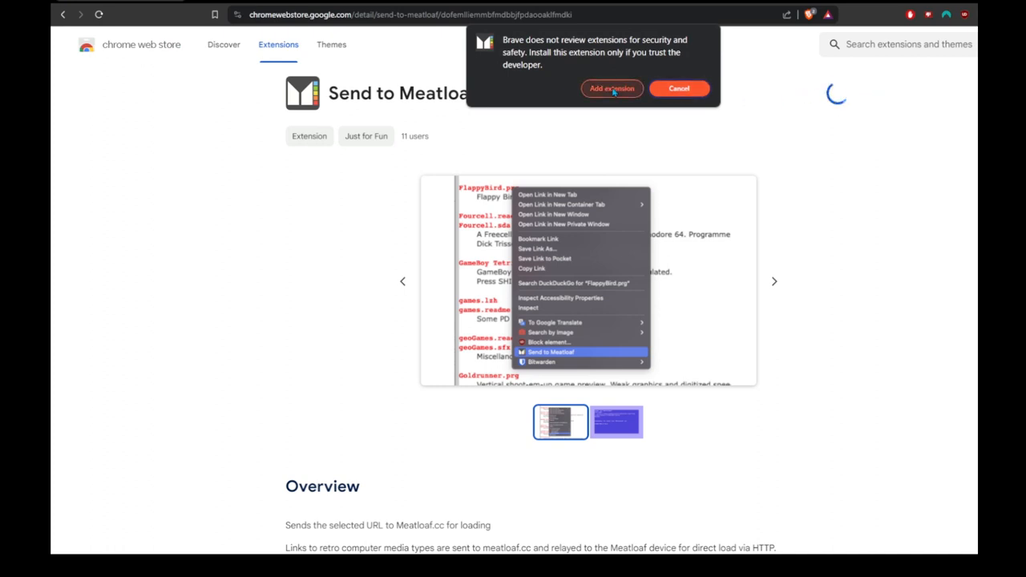
pyautogui.click(612, 88)
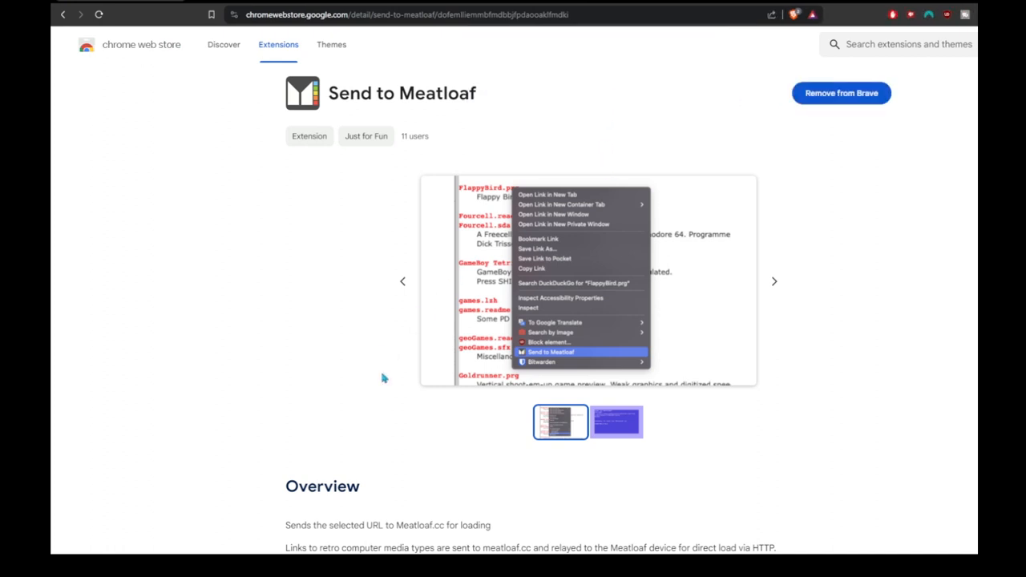
pyautogui.click(840, 93)
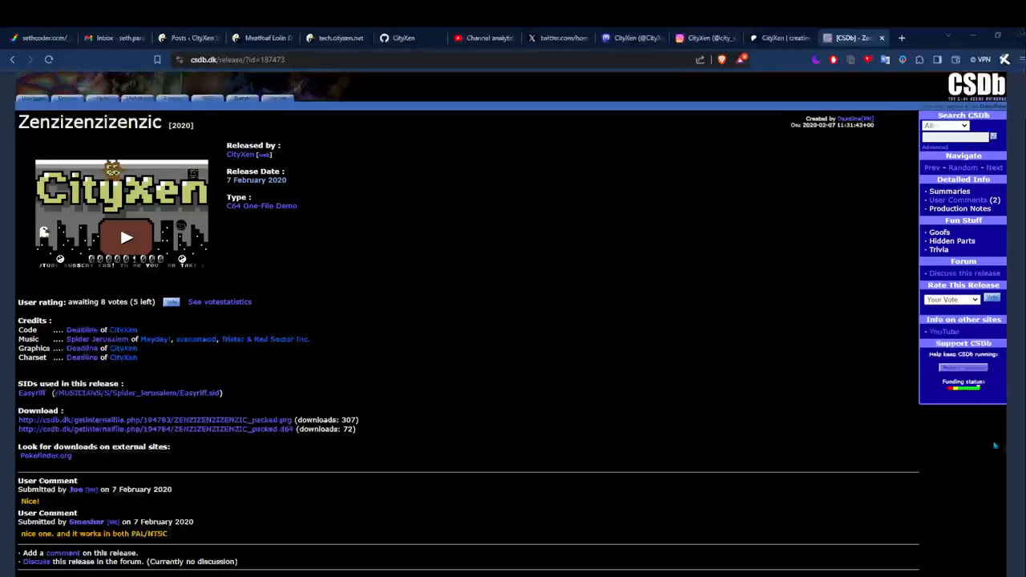
pyautogui.moveTo(712, 416)
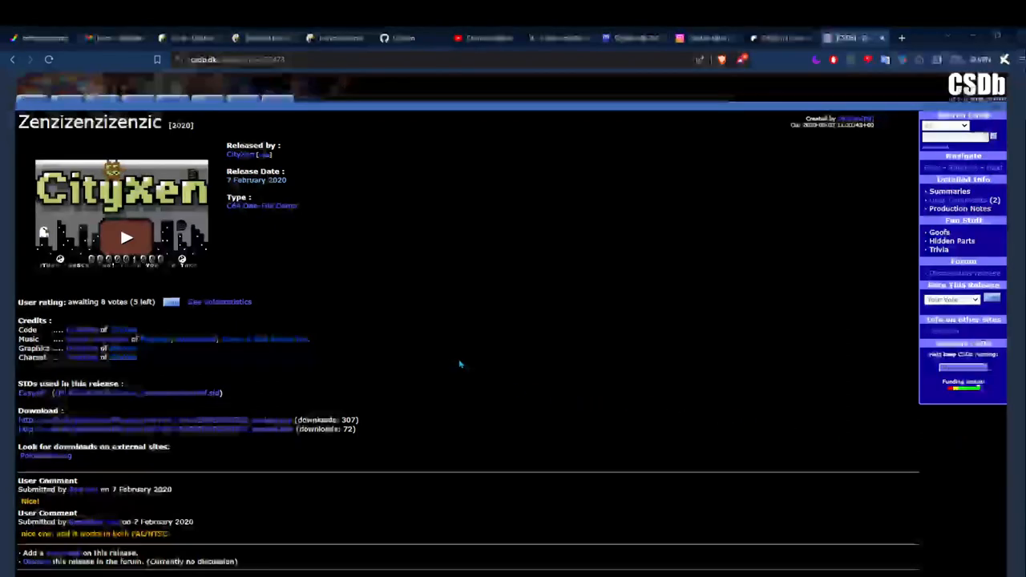
pyautogui.moveTo(320, 205)
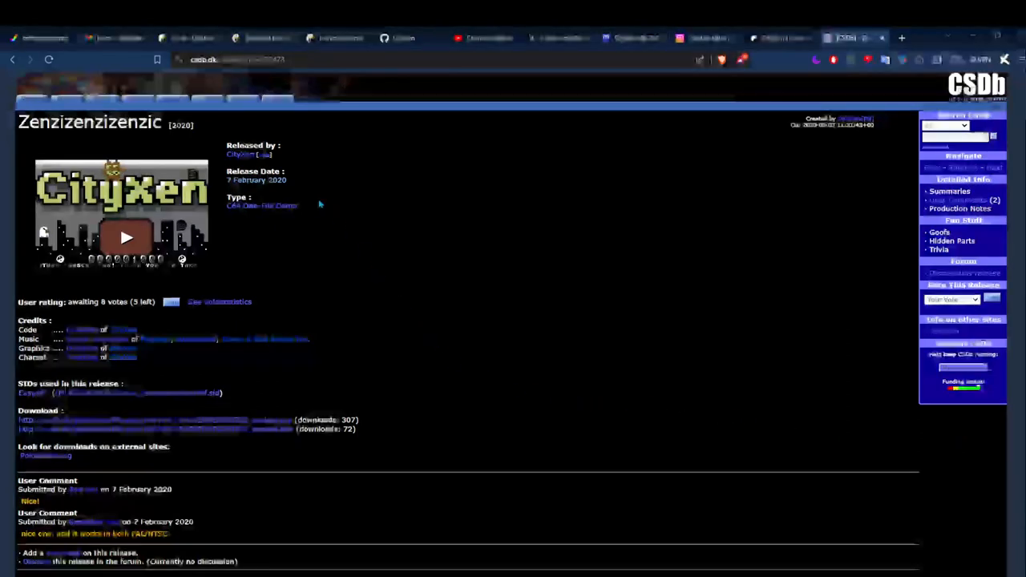
pyautogui.moveTo(302, 238)
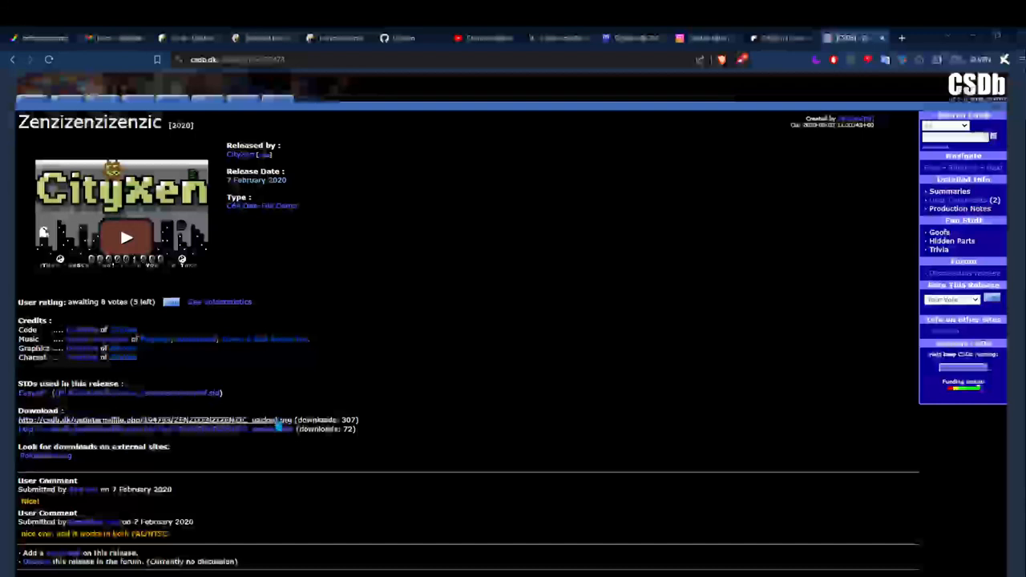
# Send the Zenzizenzizenzic download link to Meatloaf from its right-click menu
pyautogui.rightClick(275, 426)
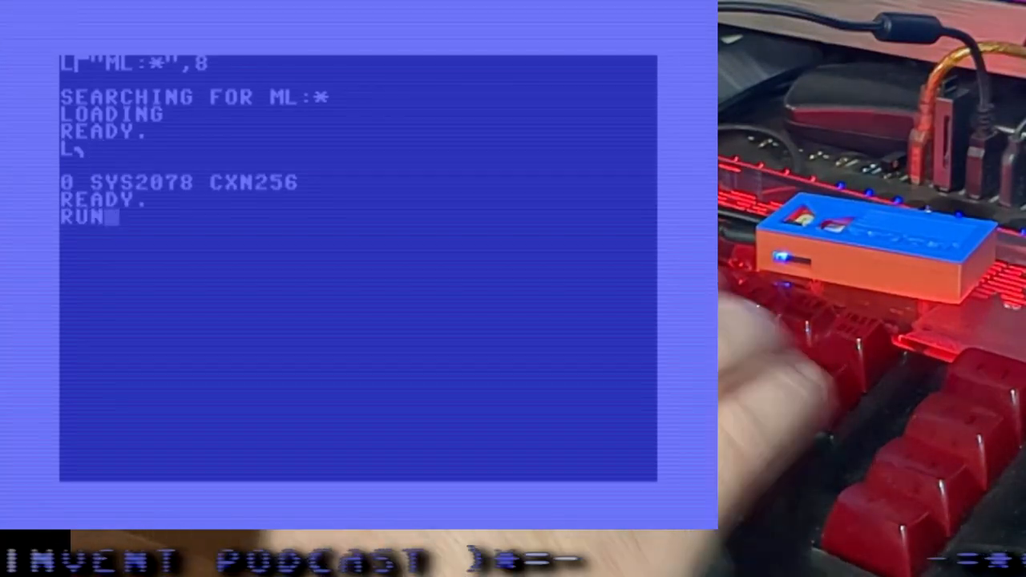
# Run the loaded ML:* program so the CityXen demo starts playing
pyautogui.press('Return')
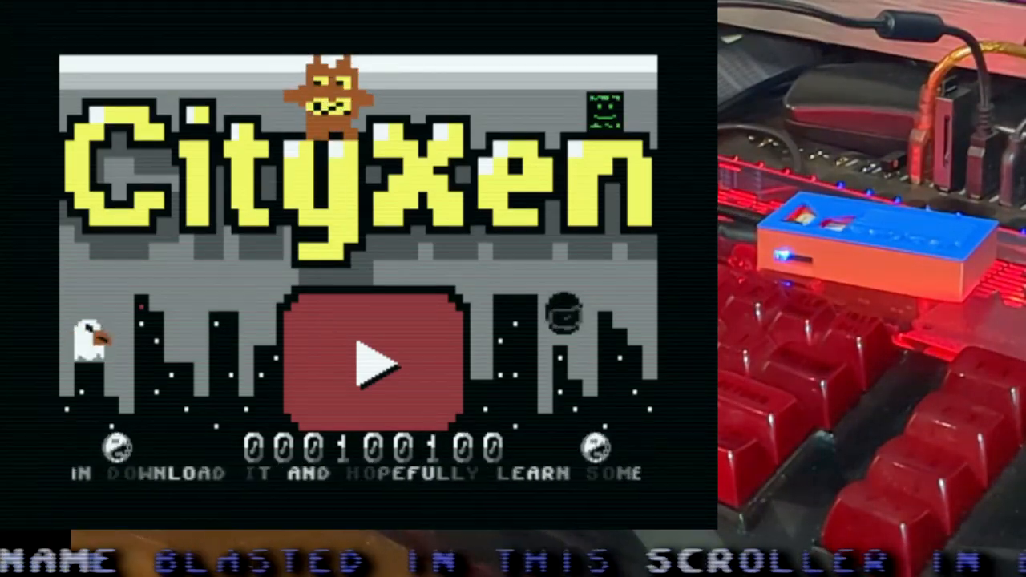
pyautogui.click(372, 361)
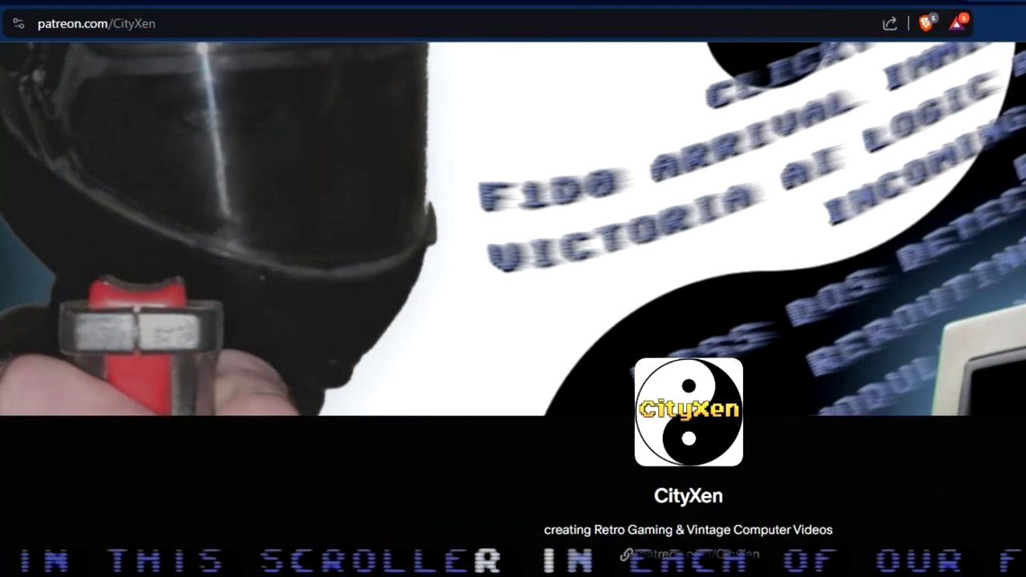